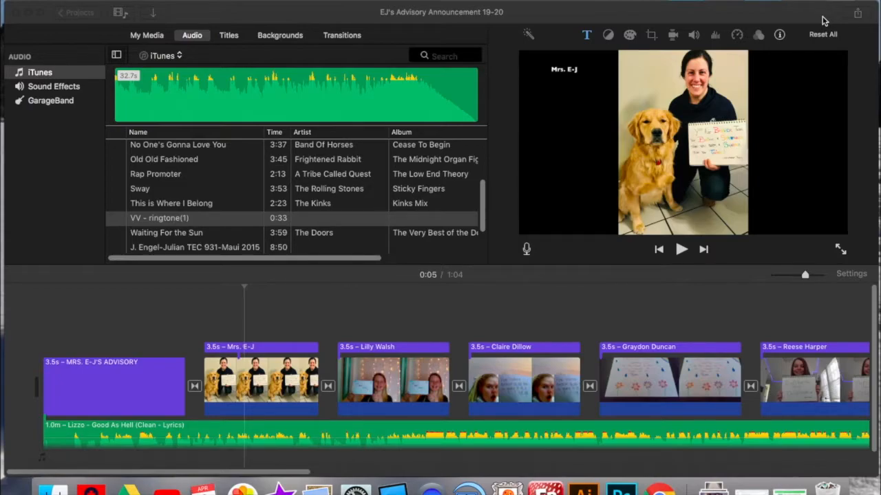
mouse_move(820, 22)
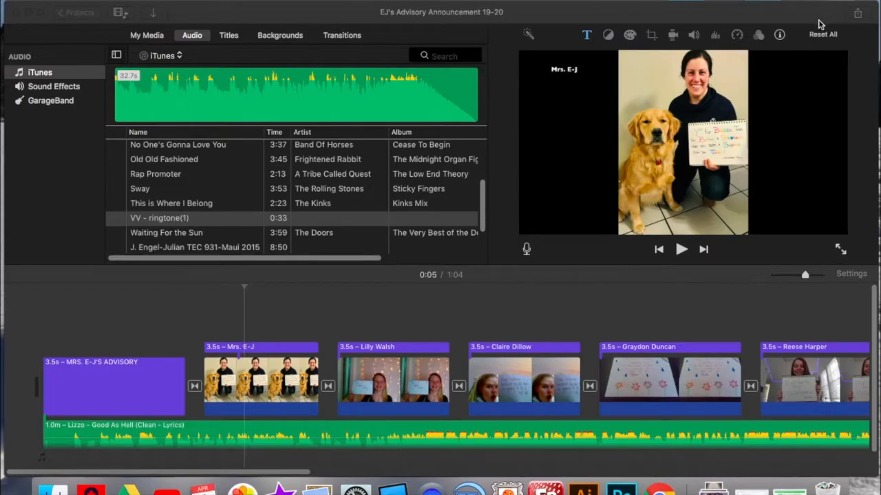
mouse_move(527, 287)
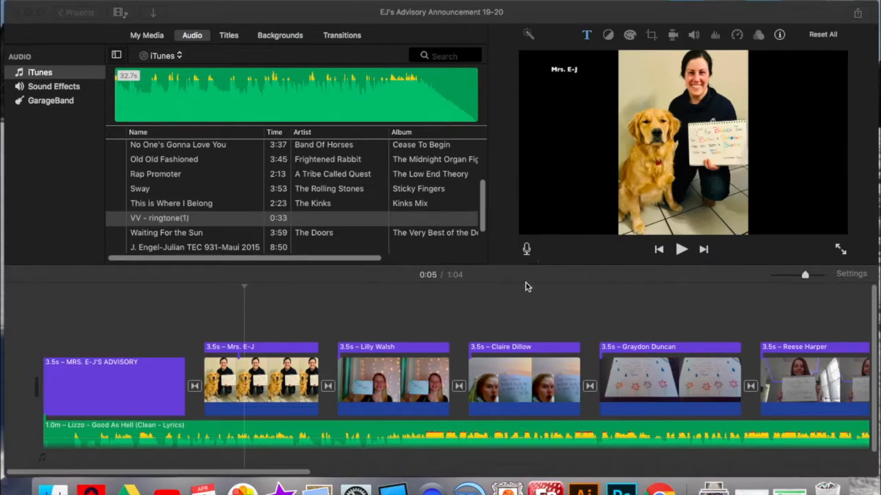
mouse_move(357, 406)
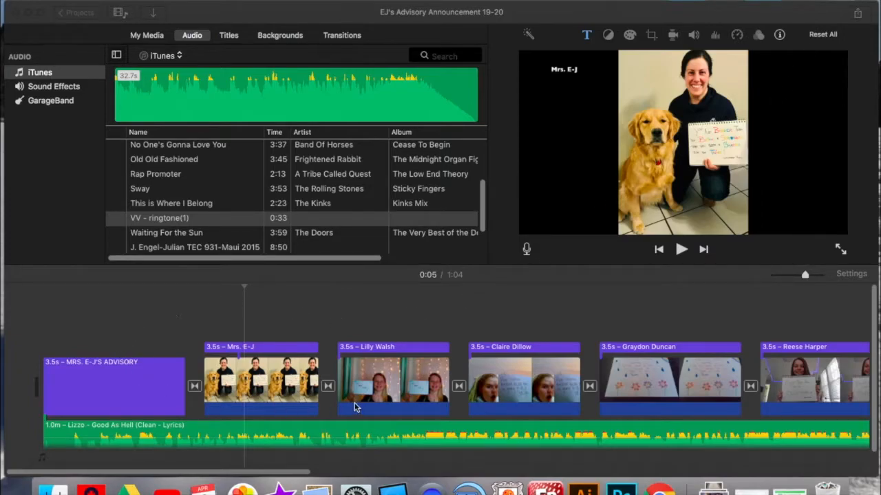
mouse_move(281, 443)
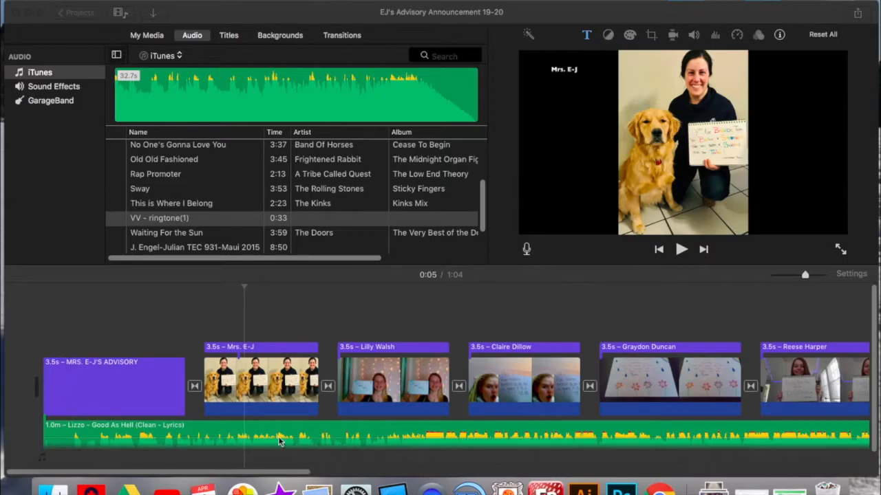
mouse_move(371, 321)
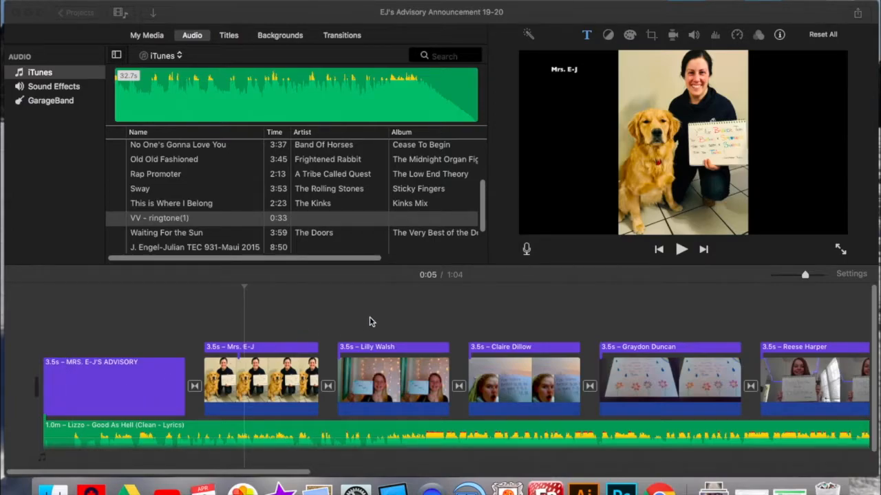
mouse_move(816, 43)
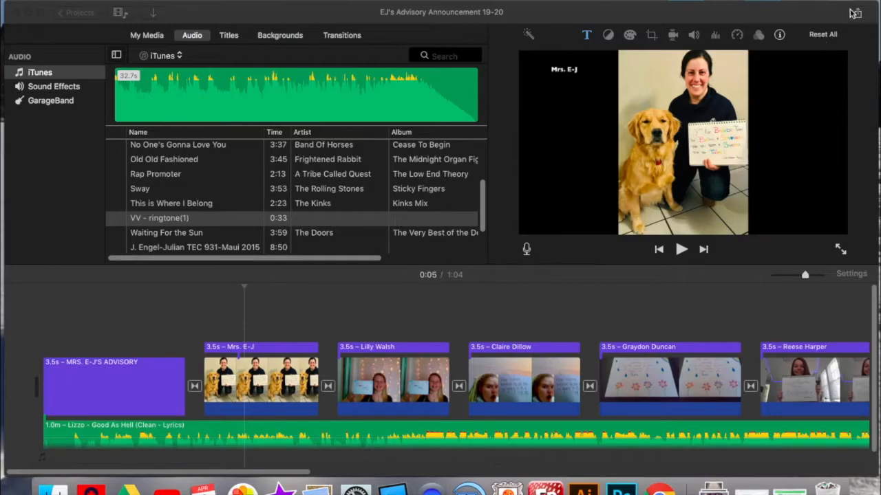
Share the advisory announcement as a file, continuing past the missing-media warning
left_click(857, 12)
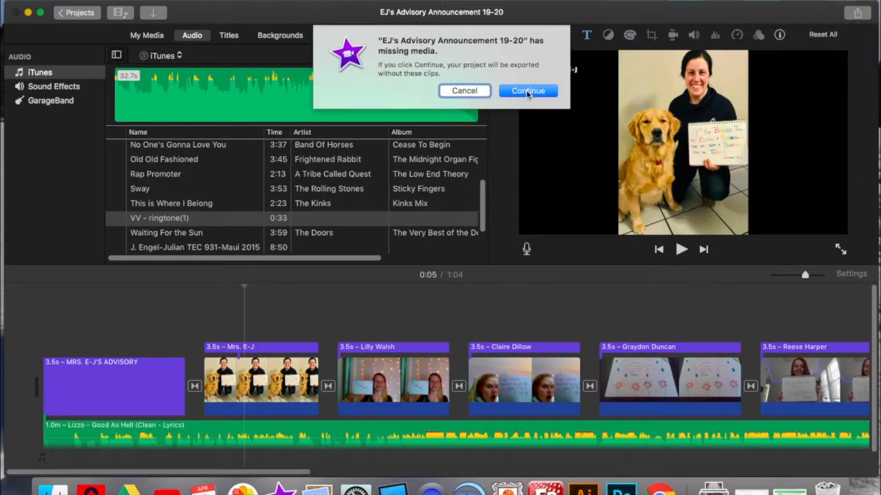
left_click(528, 90)
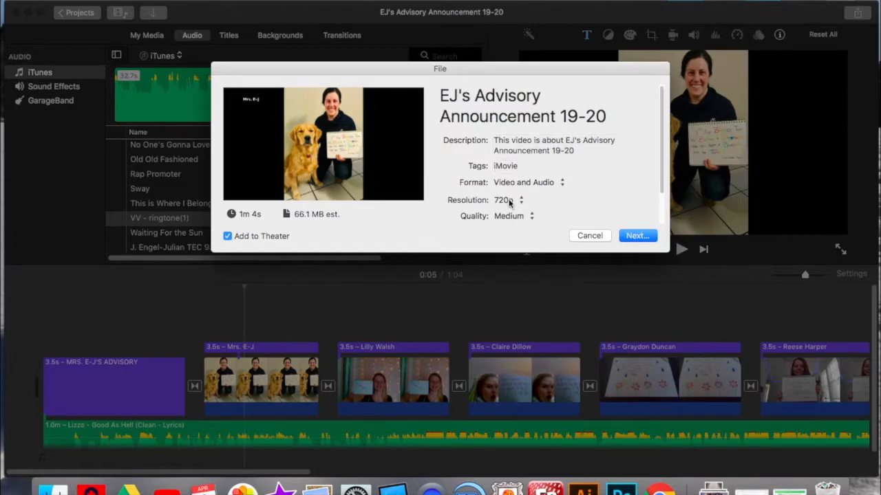
mouse_move(510, 200)
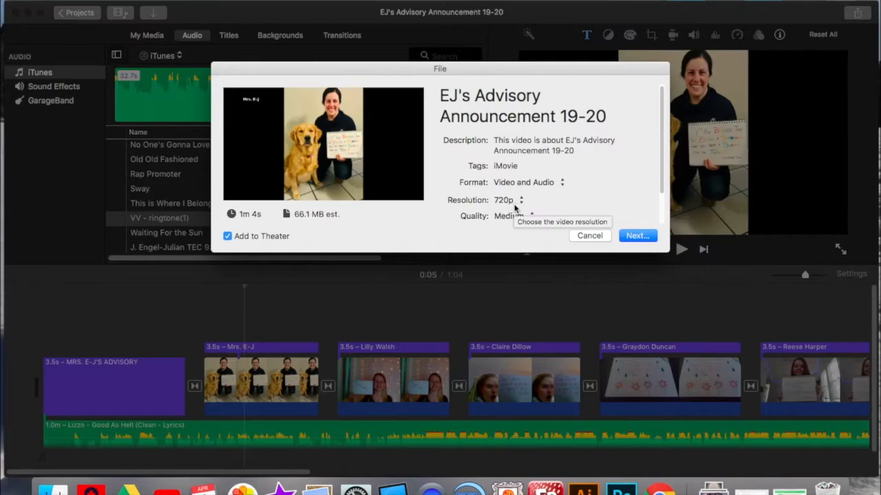
mouse_move(509, 220)
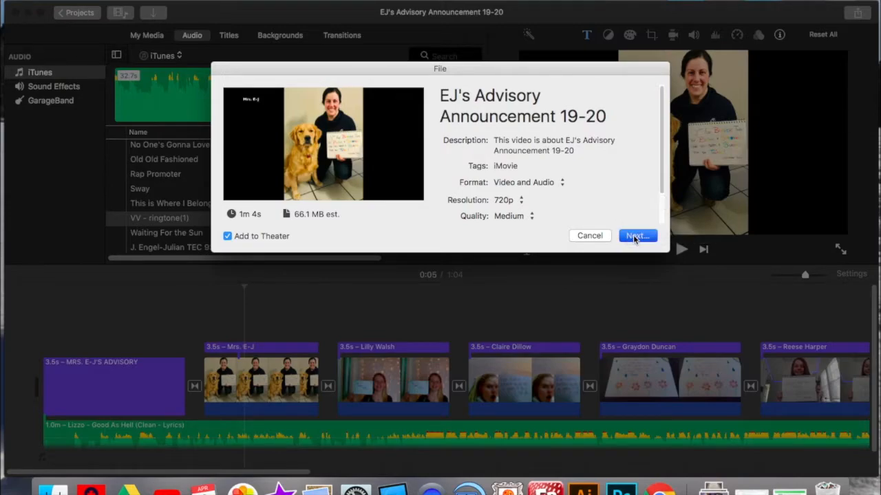
Save the export as an MP4 on the Desktop under its existing name
left_click(636, 235)
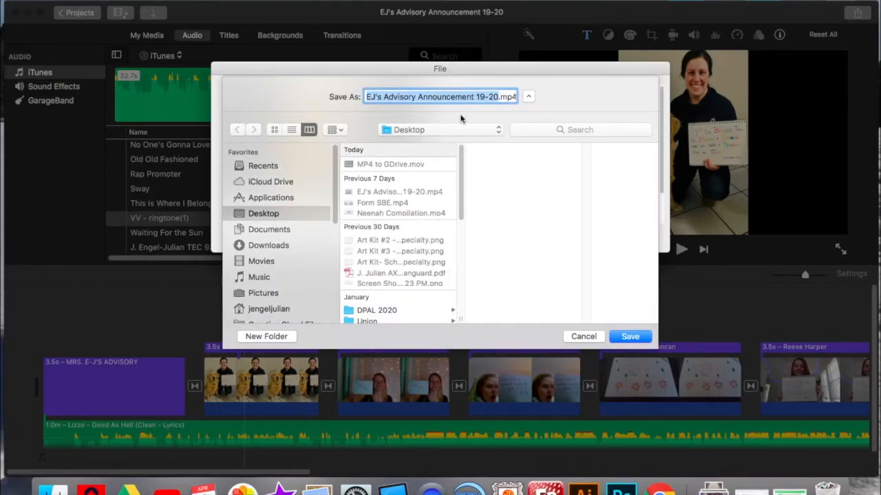
mouse_move(590, 319)
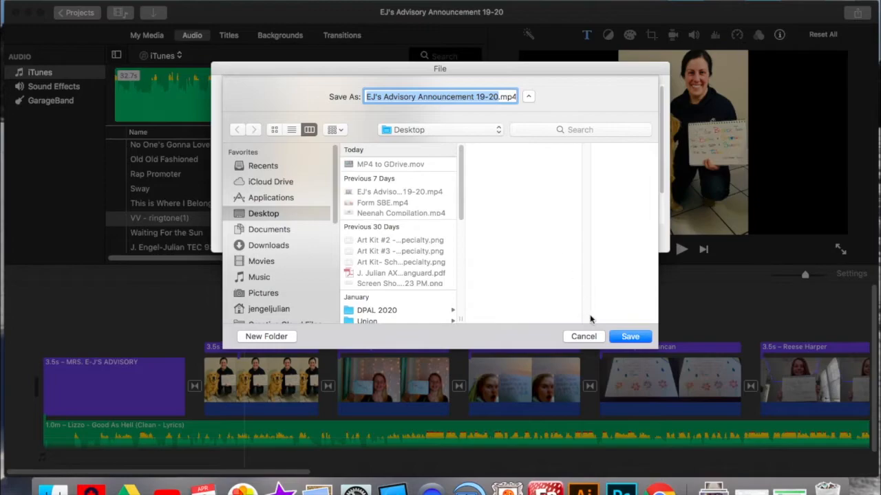
left_click(629, 336)
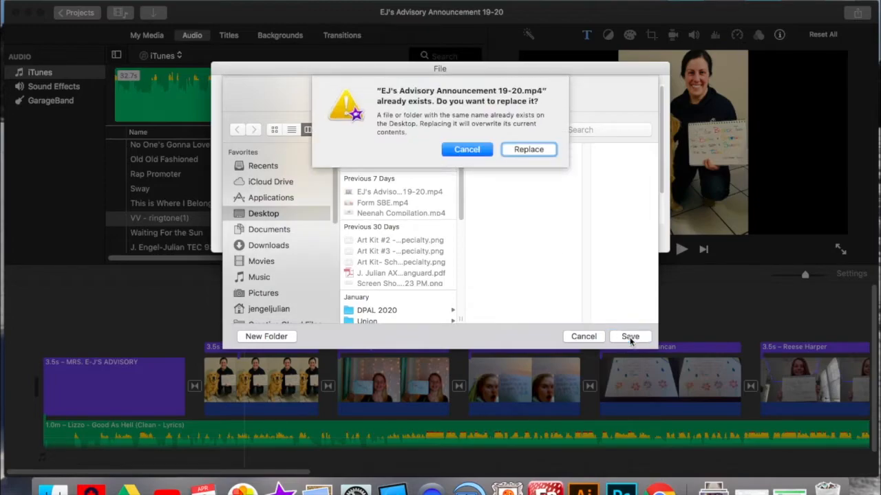
mouse_move(542, 159)
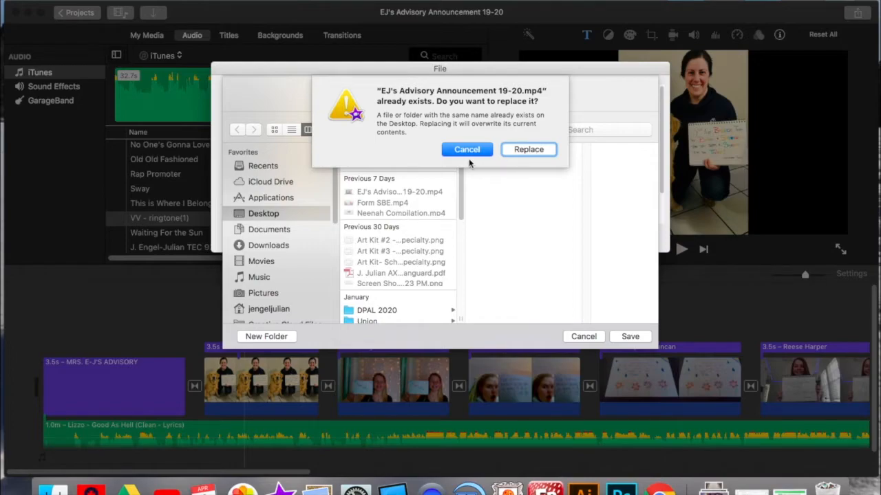
Replace the existing Desktop file and let the MP4 export finish
left_click(466, 150)
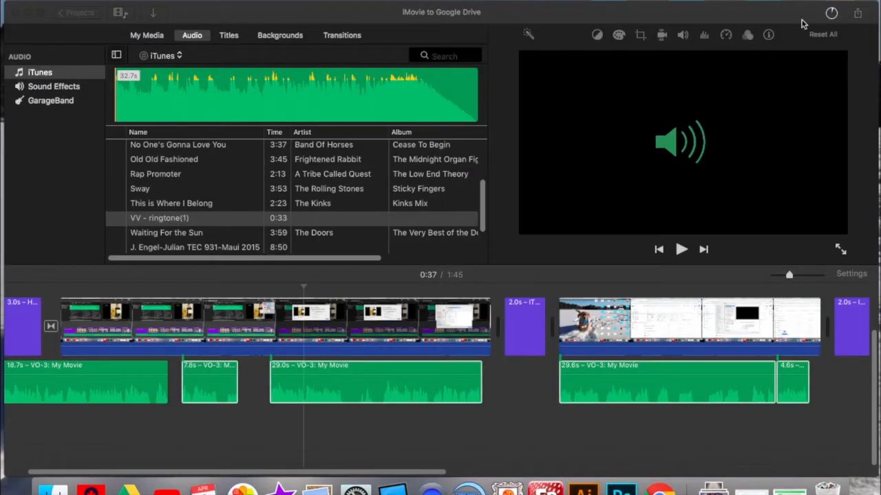
mouse_move(820, 9)
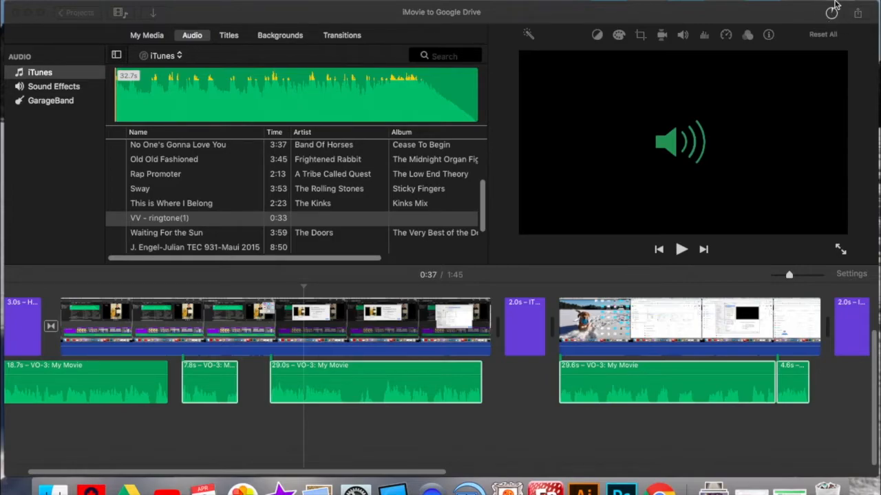
mouse_move(832, 17)
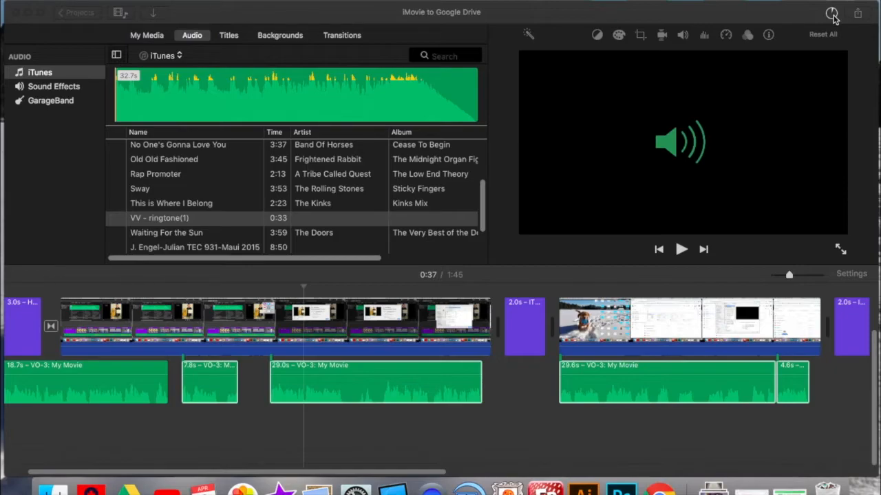
mouse_move(832, 17)
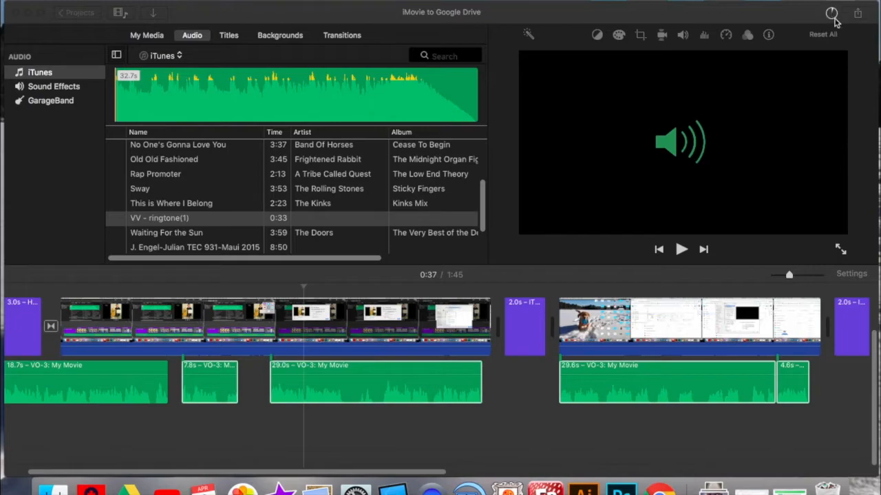
mouse_move(821, 50)
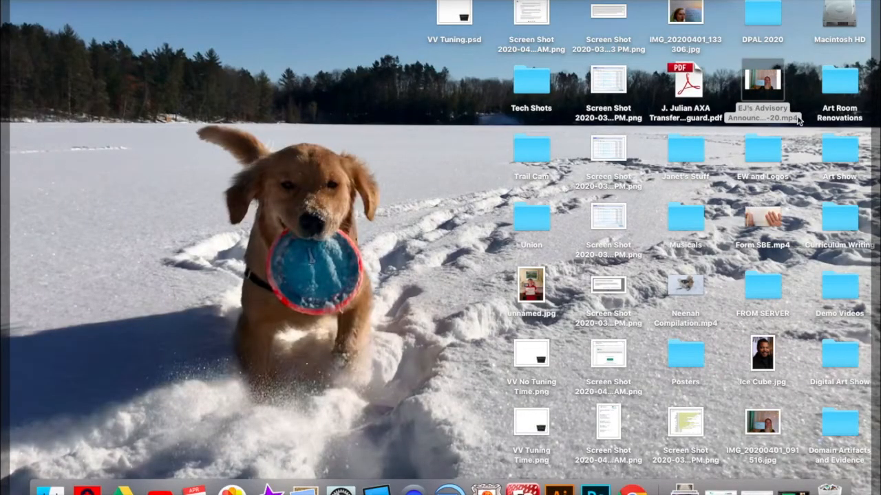
Switch to Chrome showing Google Drive's My Drive page
left_click(761, 79)
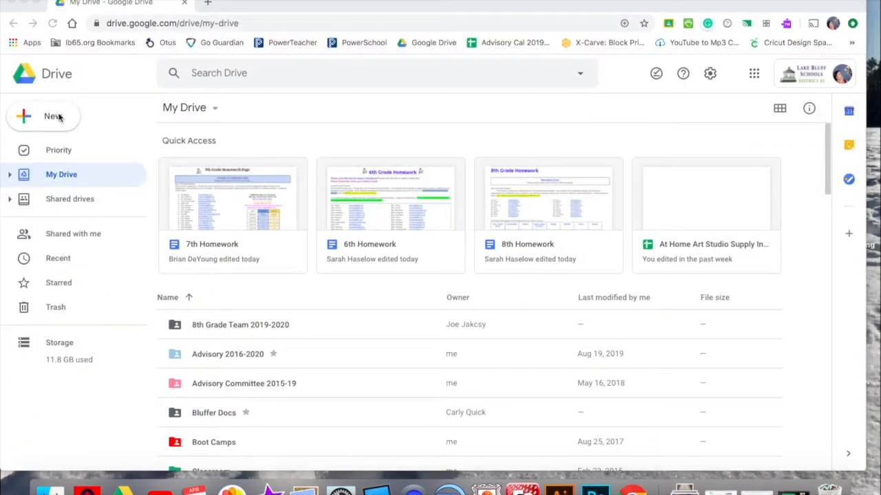
mouse_move(48, 162)
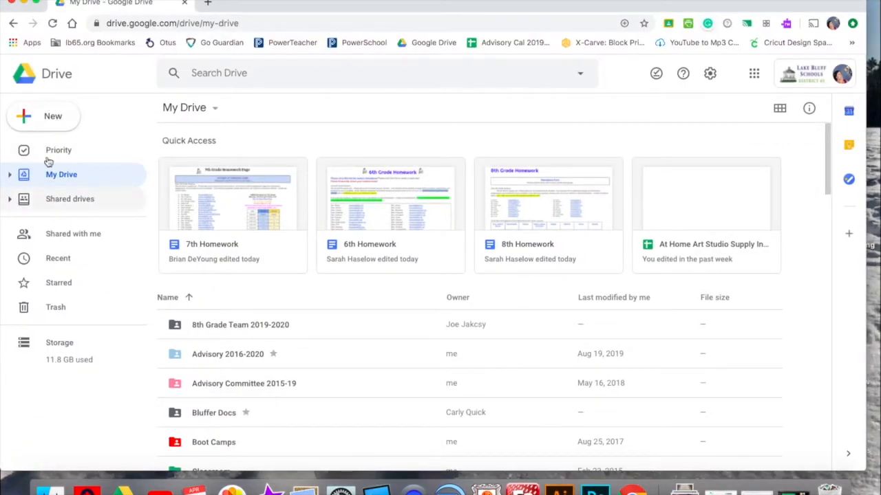
Upload EJ's Advisory Announcement 19-20.mp4 from the Desktop folder
left_click(43, 115)
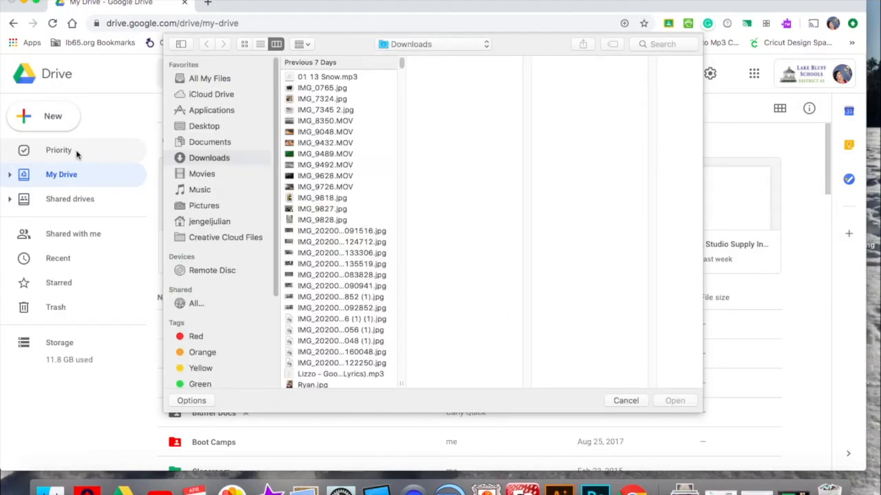
mouse_move(204, 126)
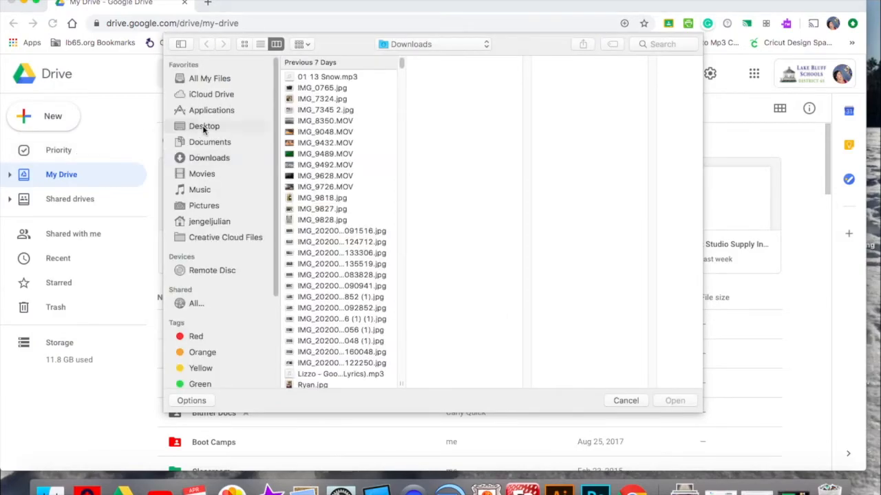
left_click(204, 126)
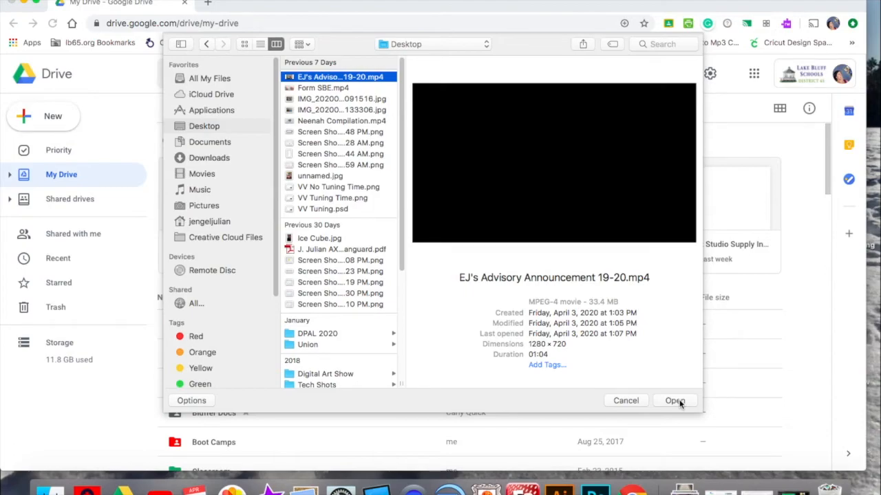
mouse_move(216, 71)
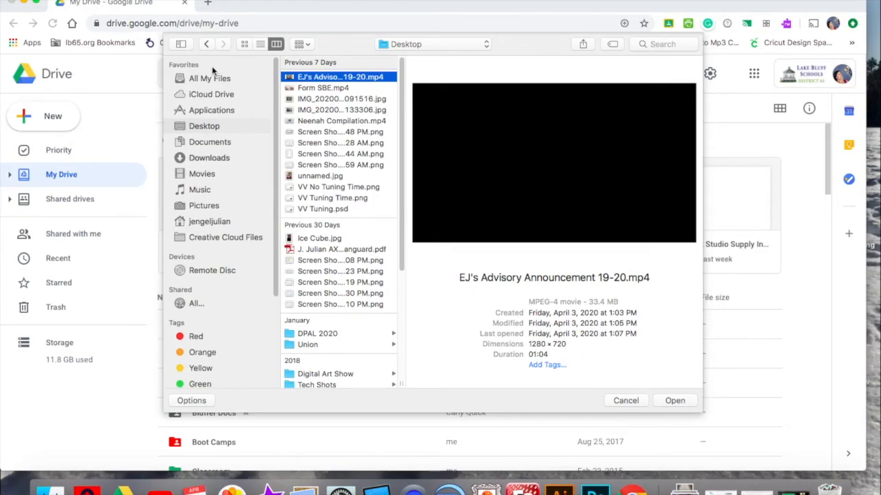